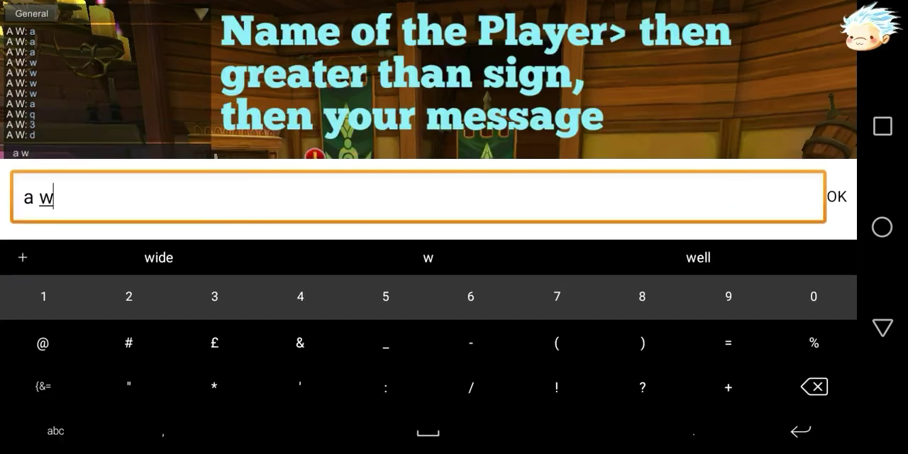
Send a whisper to another player using the name > message syntax.
left_click(44, 386)
type("> awwwwwwwwwww yo")
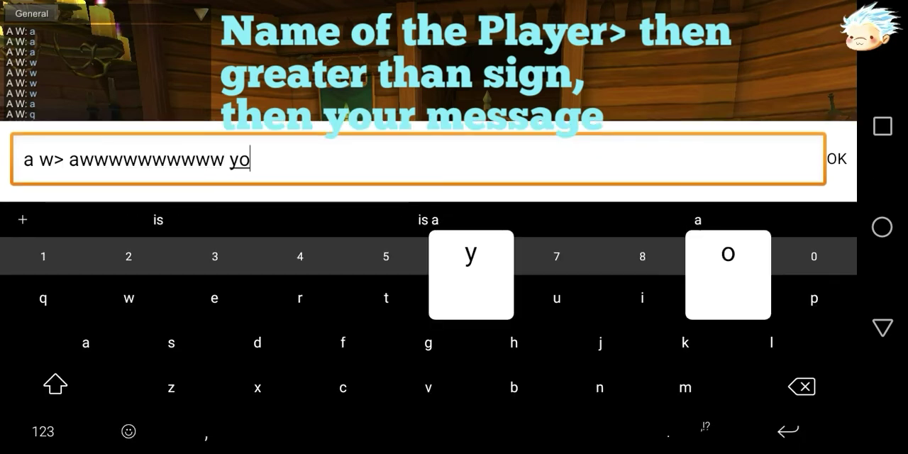
type("u")
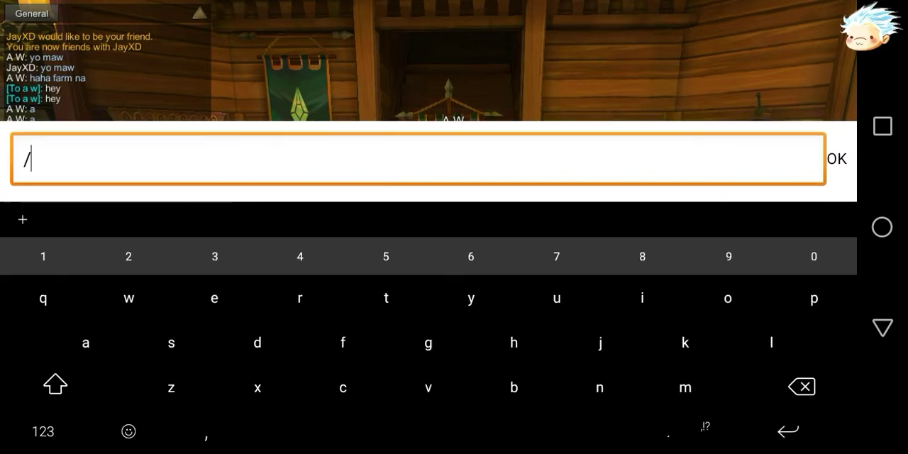
Wipe the chat history with the /clear command.
type("clear")
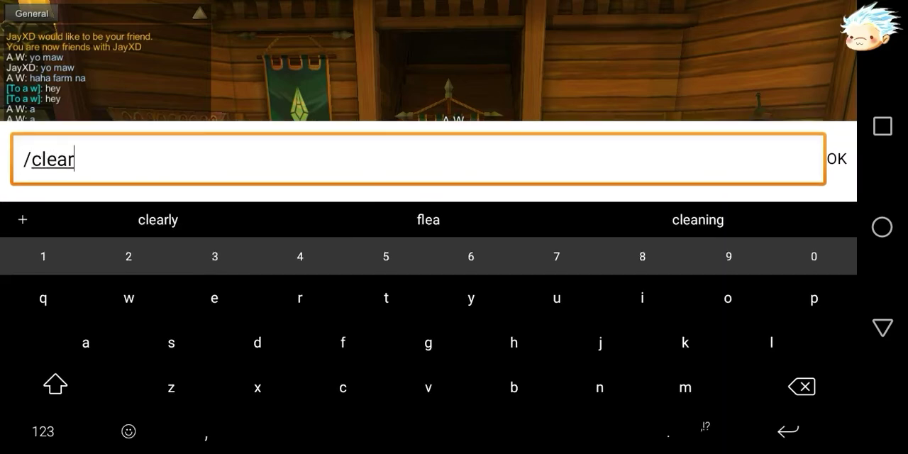
left_click(837, 159)
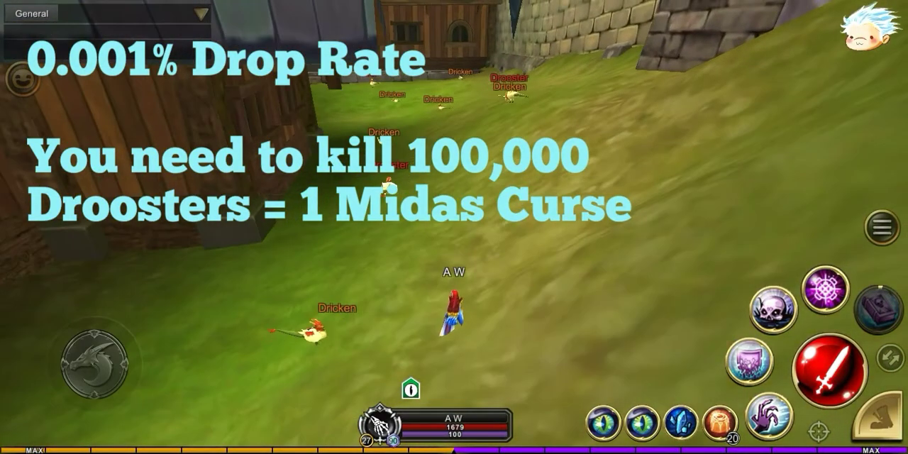
Bring up the main game menu from the right-side menu button.
left_click(877, 227)
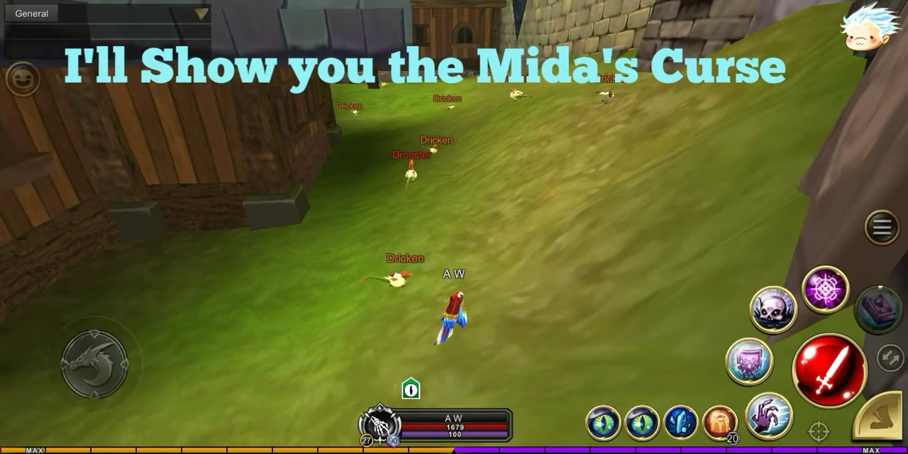
left_click(877, 229)
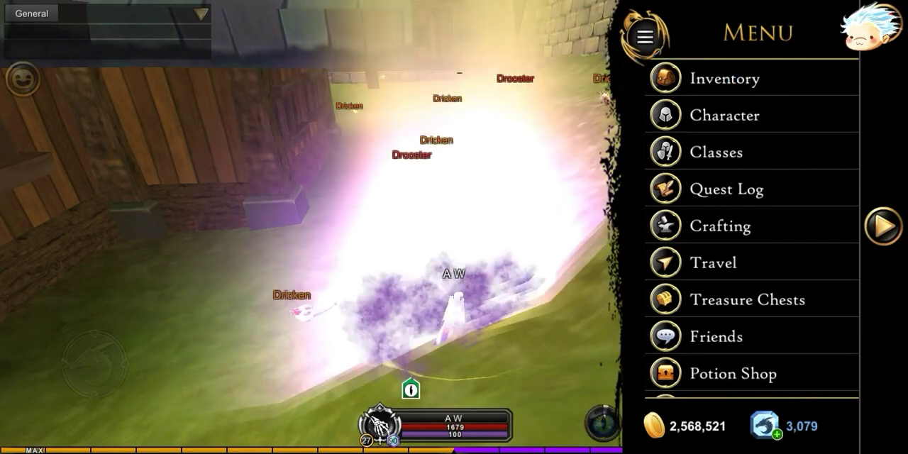
Preview Midas' Curse from the Weapons inventory, then view its Cosmetic Only details.
left_click(725, 78)
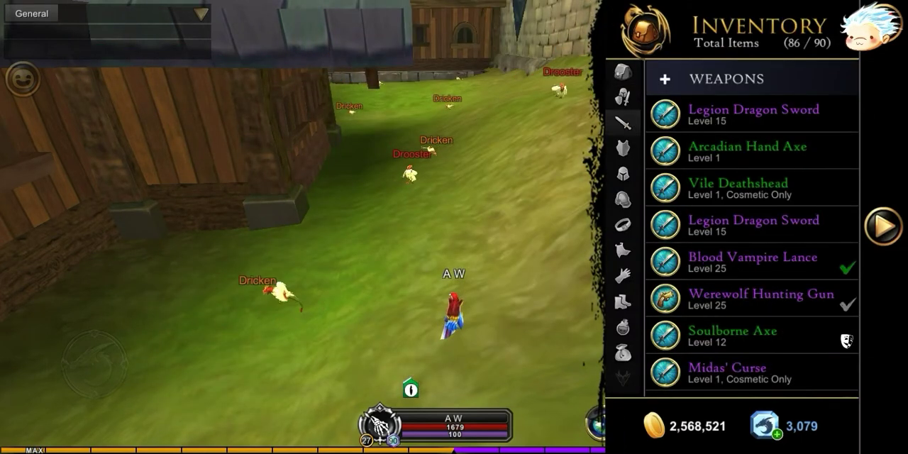
left_click(727, 366)
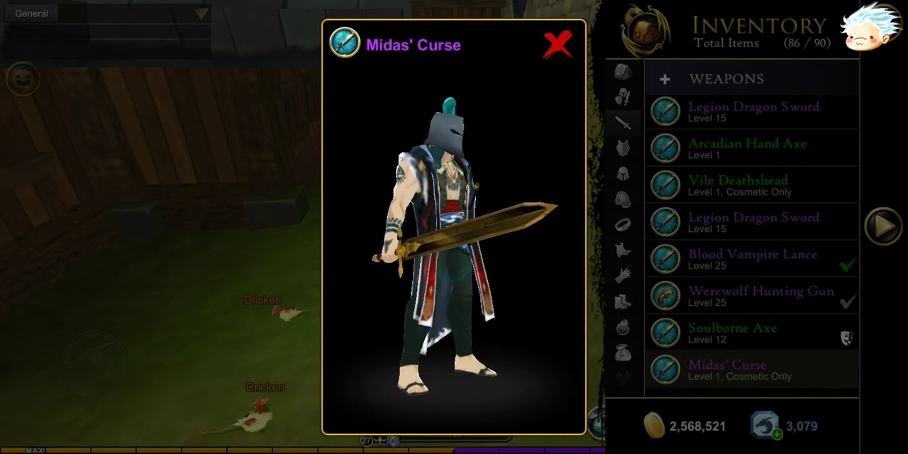
left_click(753, 369)
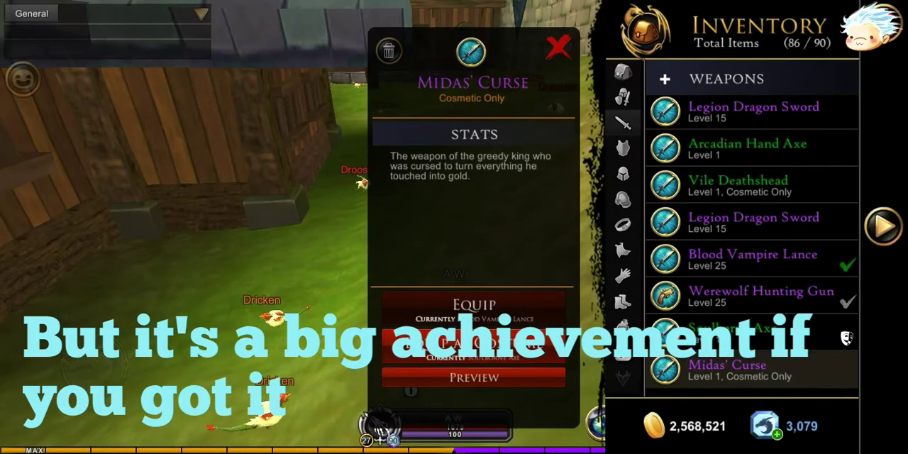